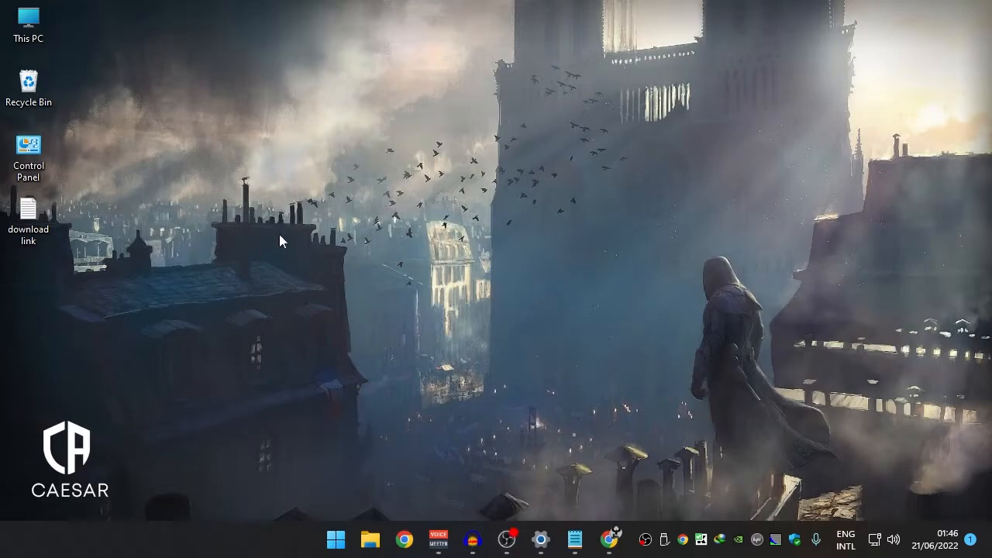
mouse_move(966, 291)
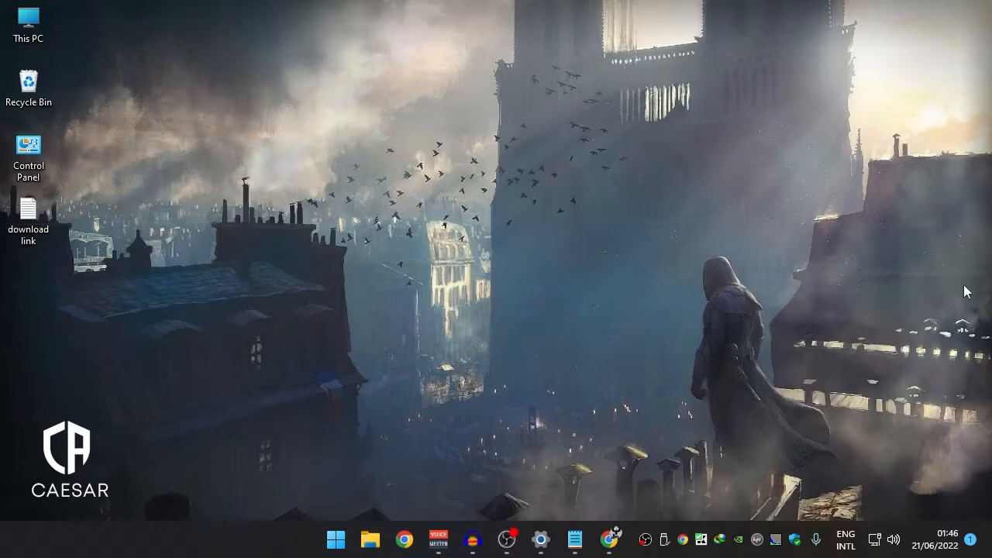
Step: Open Control Panel's program list and start uninstalling VLC media player
double_click(29, 146)
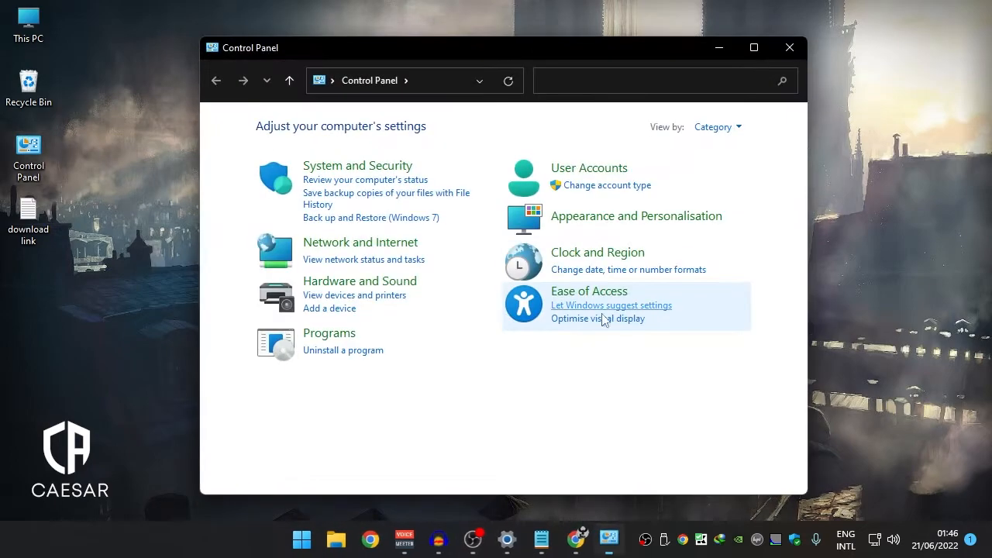
click(344, 350)
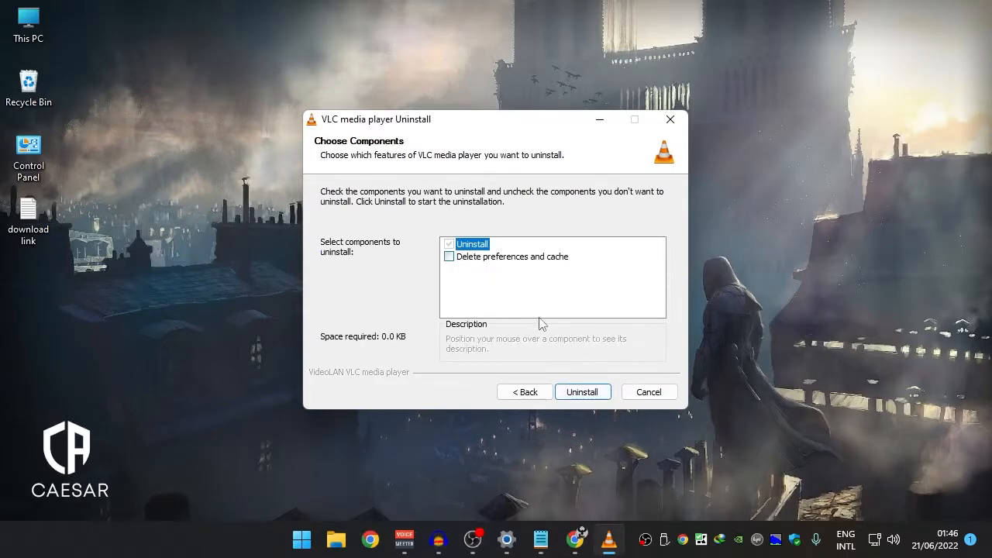
click(449, 257)
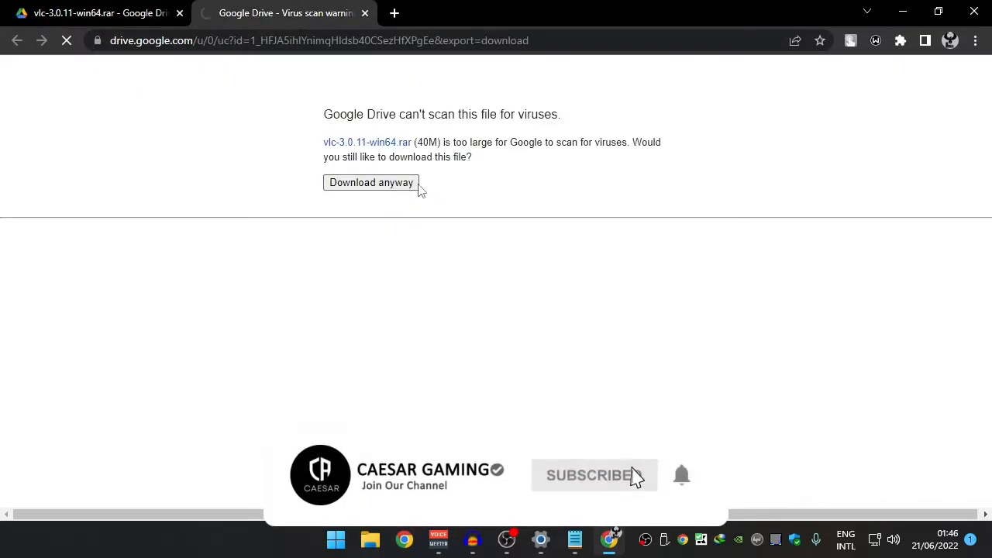
Step: Download vlc-3.0.11-win64.rar anyway past Google Drive's virus-scan warning
click(594, 475)
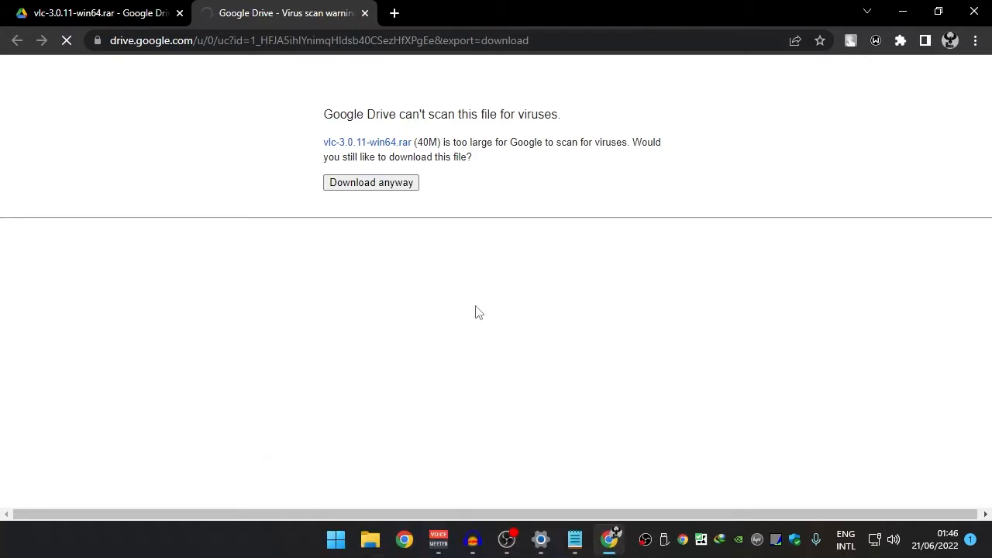
click(370, 182)
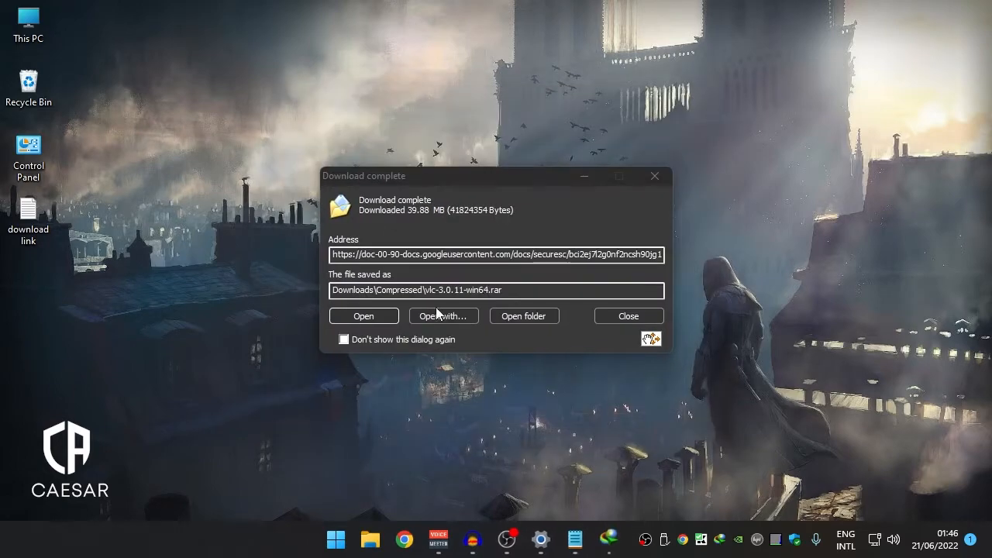
Step: Launch the desktop VLC installer and keep Add/Remove/Reinstall components
click(364, 316)
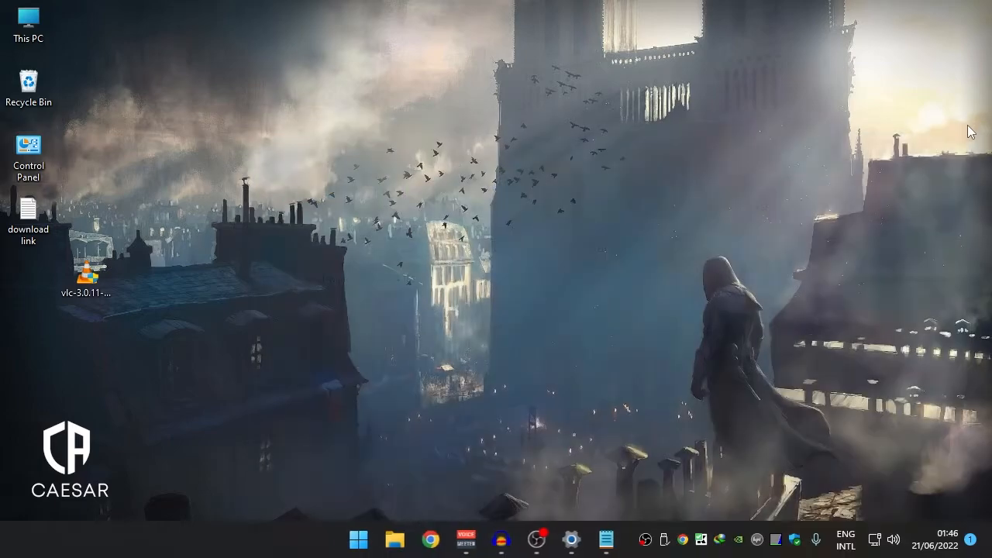
double_click(87, 275)
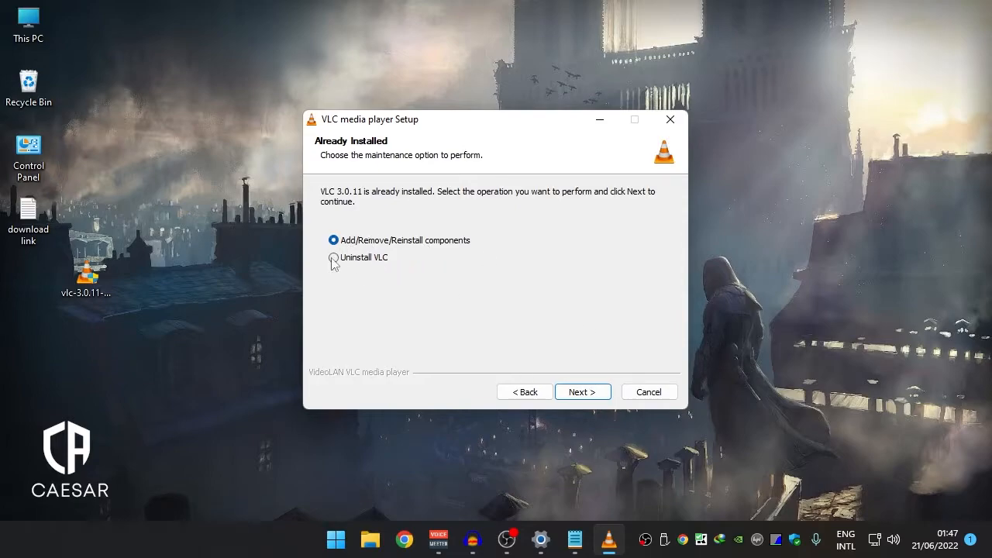
mouse_move(535, 346)
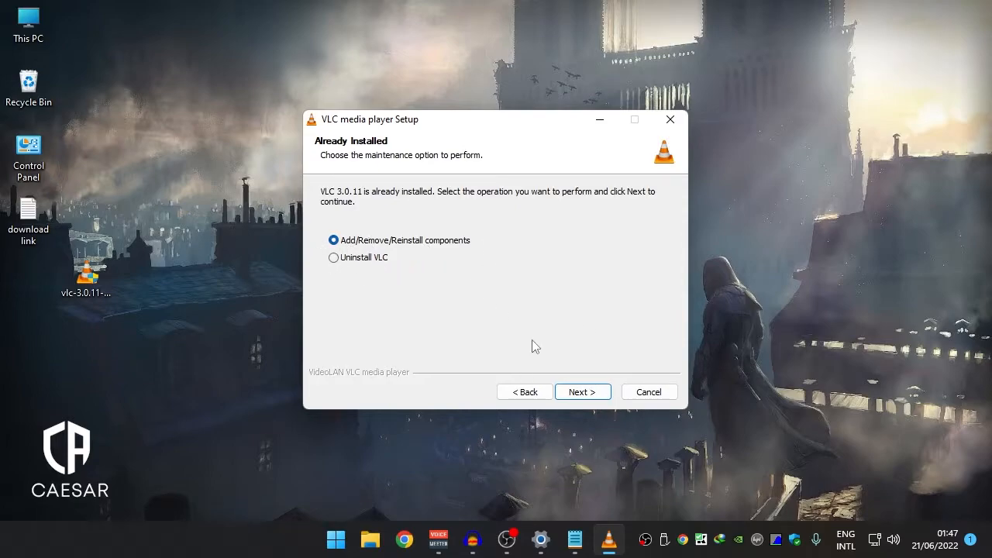
click(582, 391)
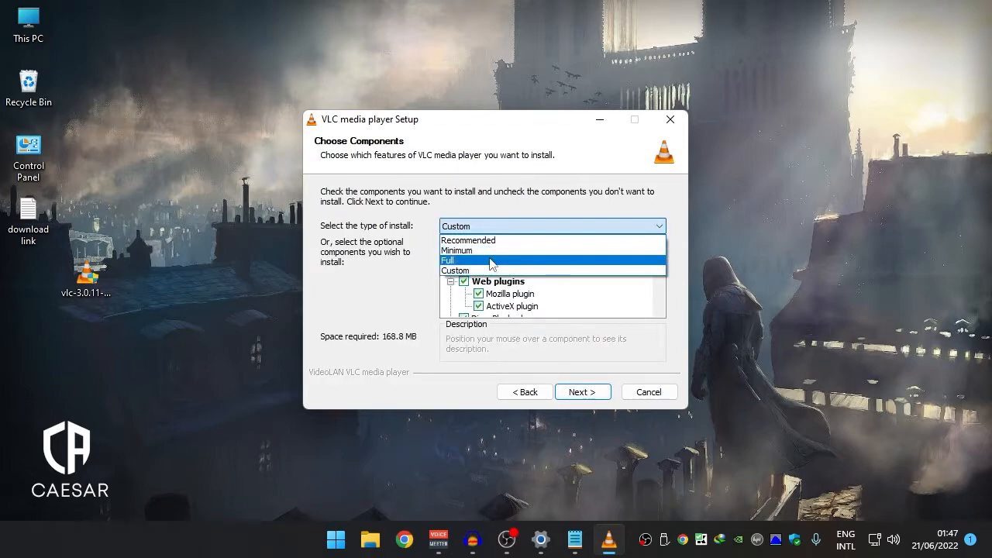
Step: Install the Full component set including Delete preferences and cache
click(448, 259)
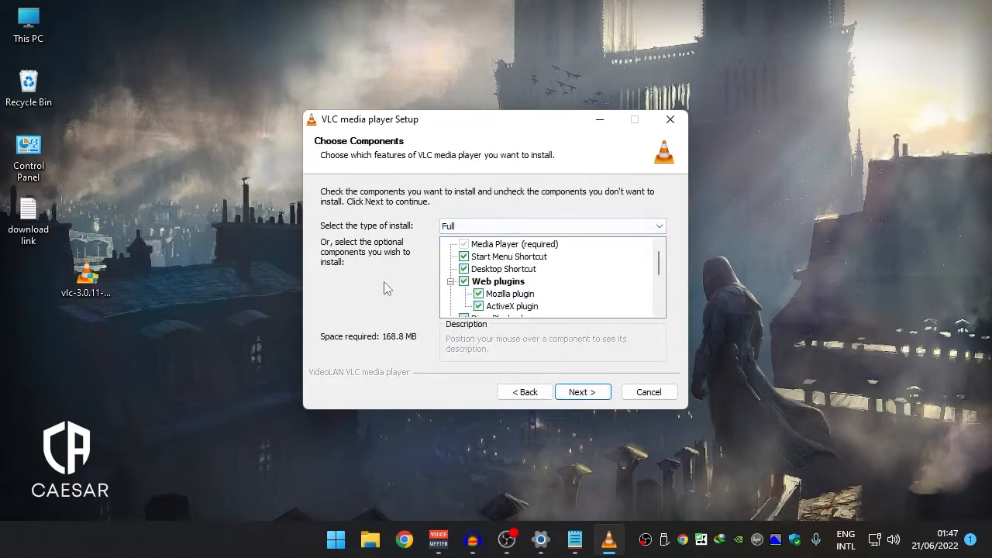
scroll(down, 3)
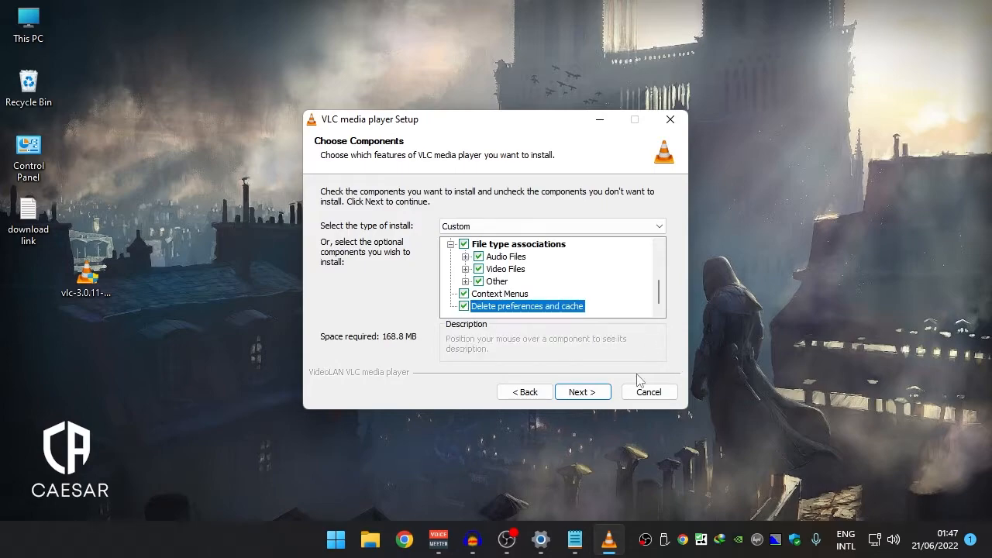
click(583, 391)
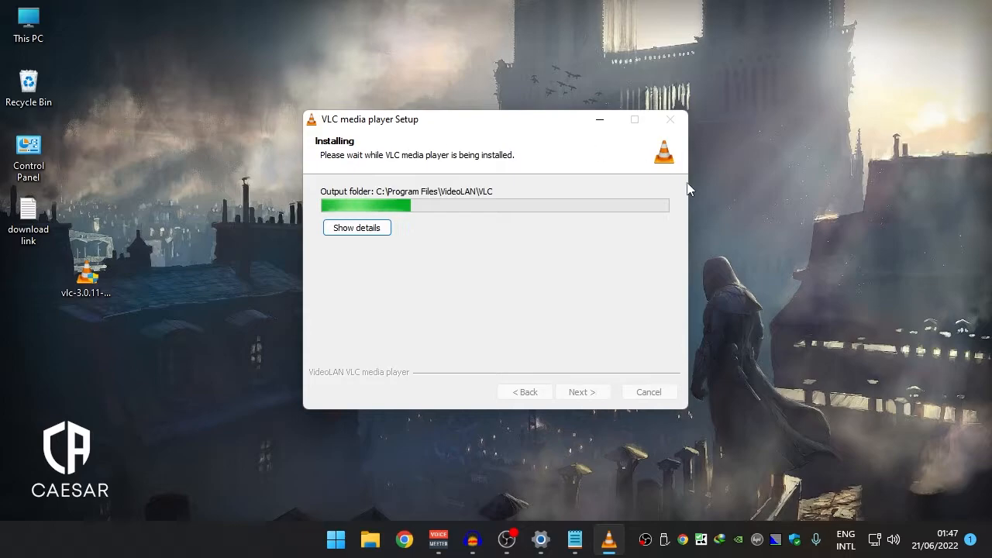
mouse_move(699, 212)
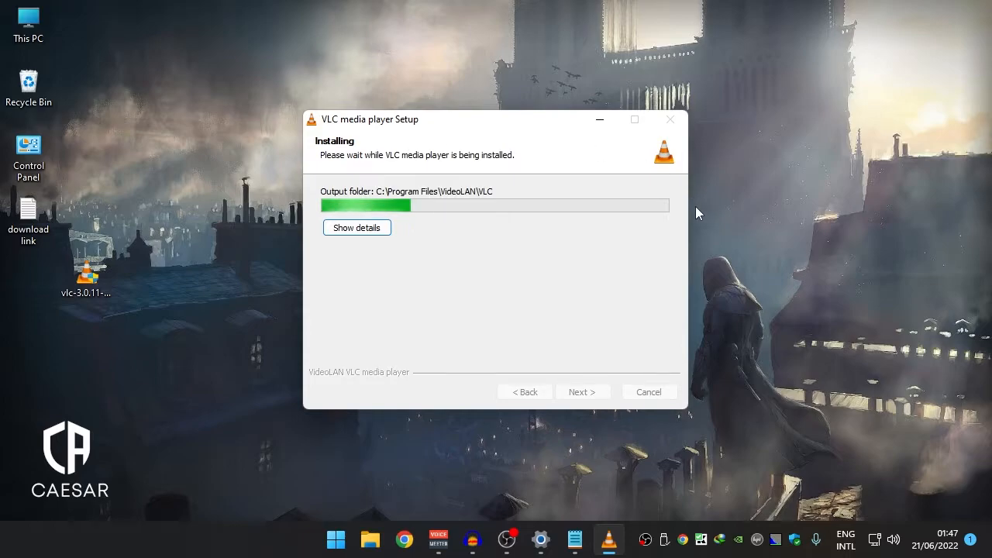
mouse_move(596, 226)
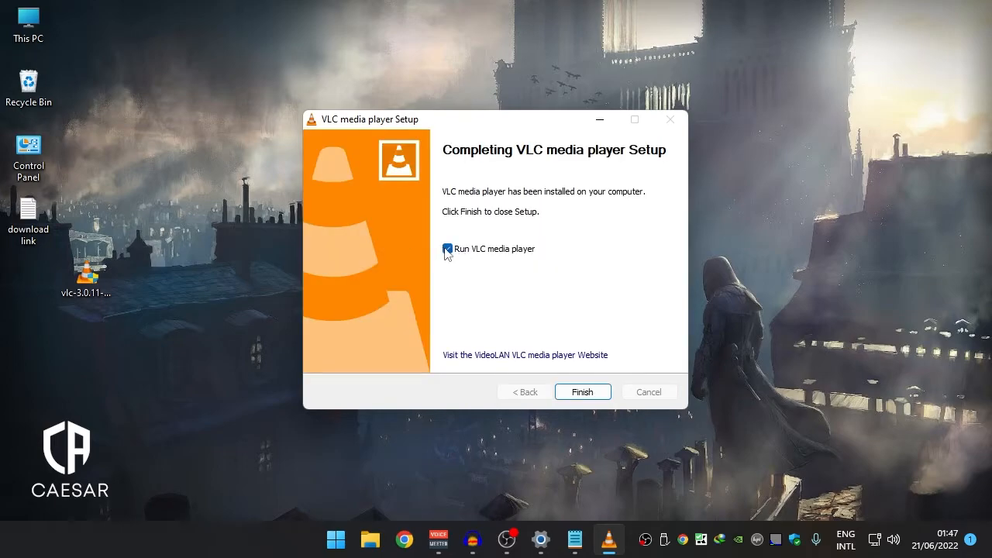
Step: Finish setup with Run VLC media player unchecked
click(583, 391)
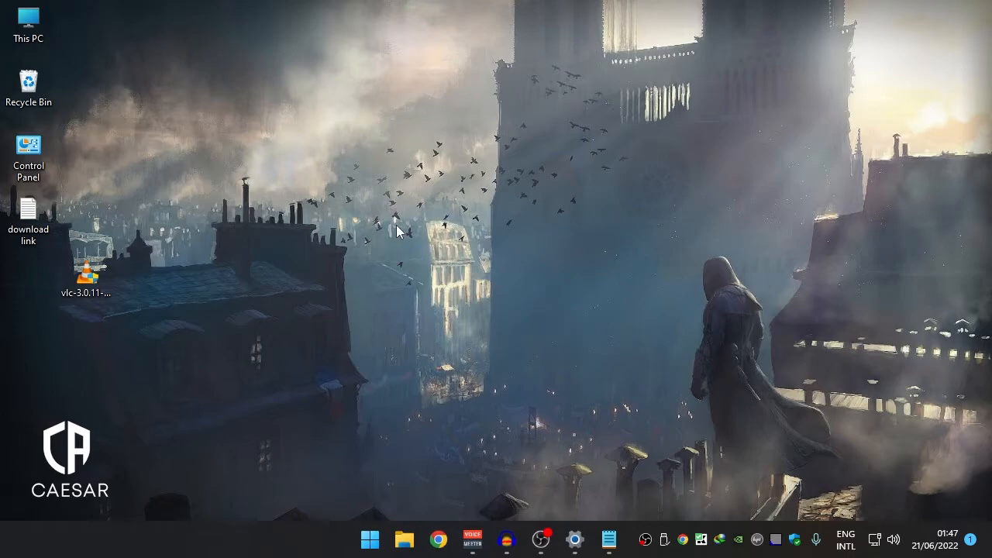
mouse_move(608, 399)
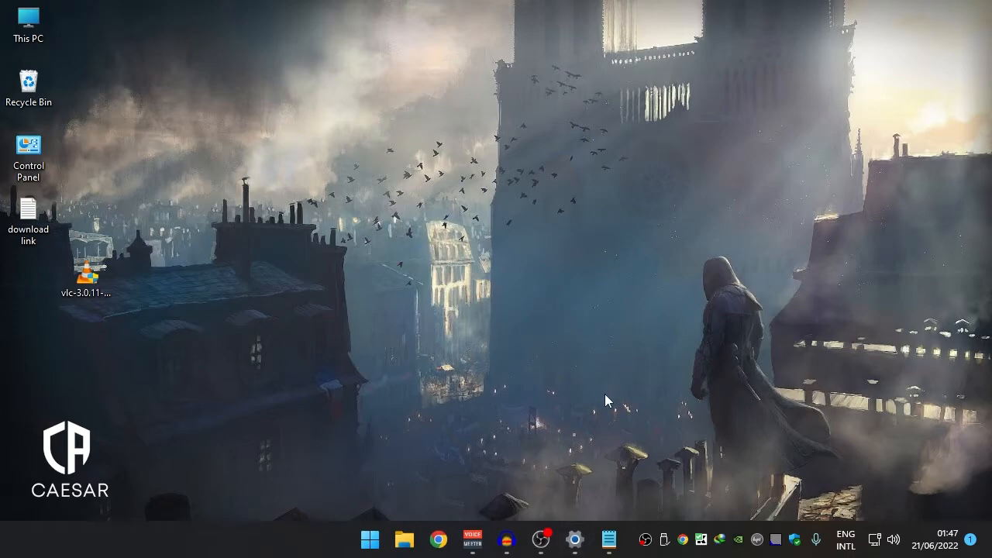